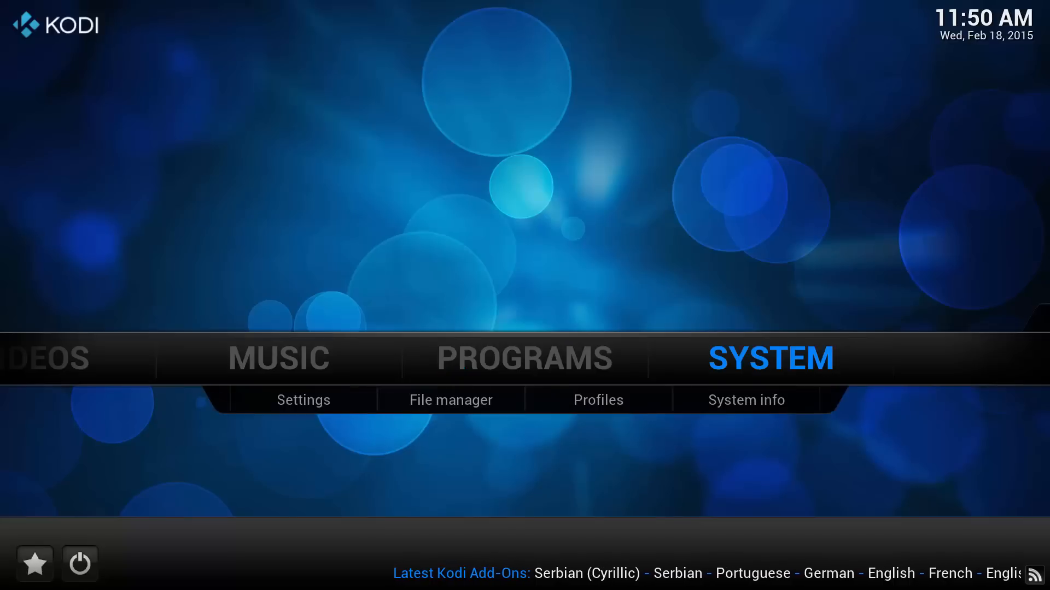
mouse_move(451, 399)
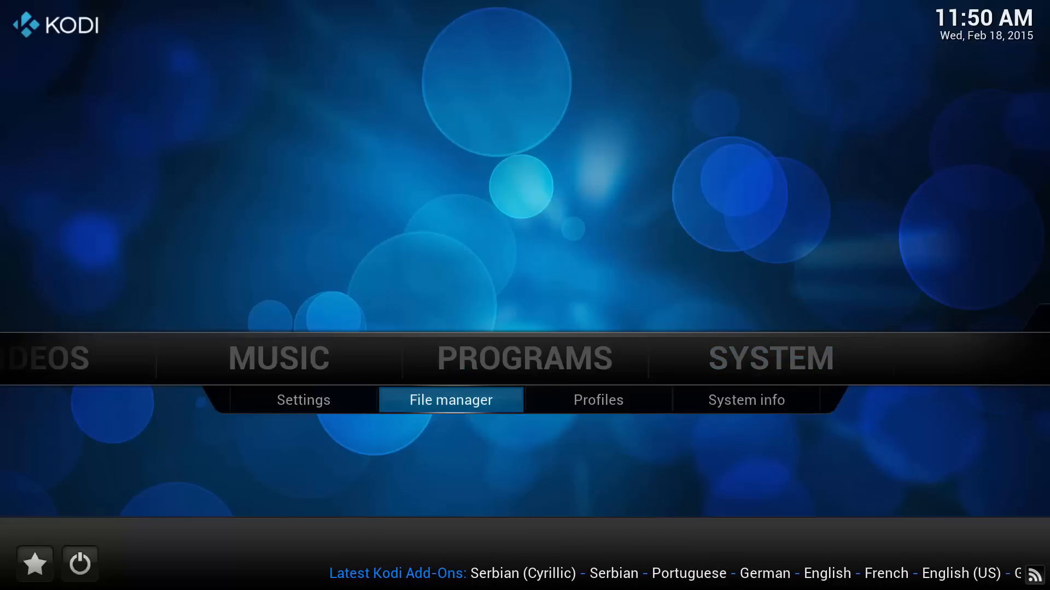
Open File manager from the SYSTEM menu on the Kodi home screen.
left_click(450, 399)
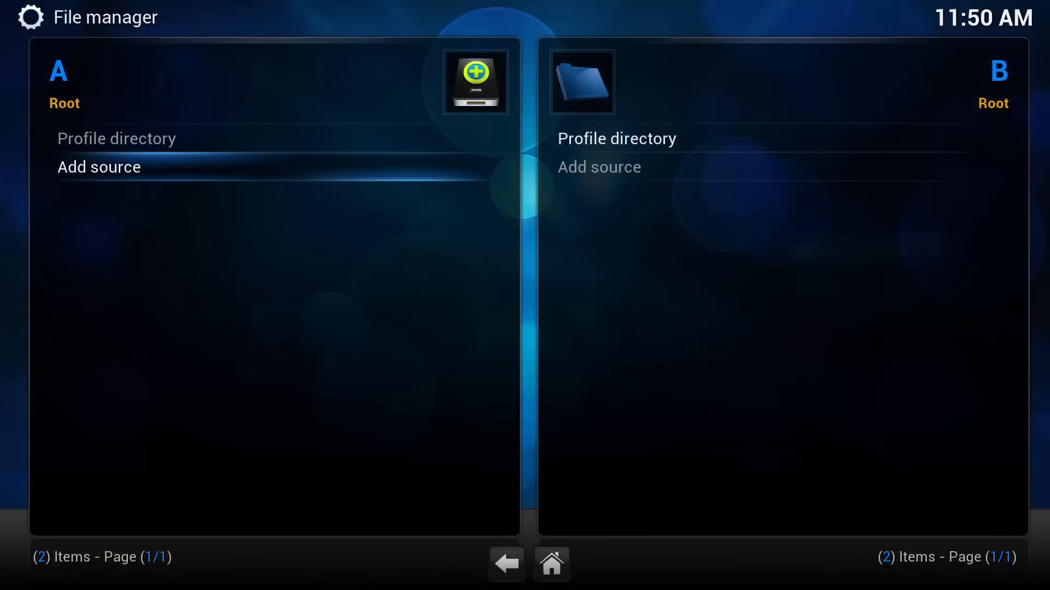
left_click(99, 167)
type("http://")
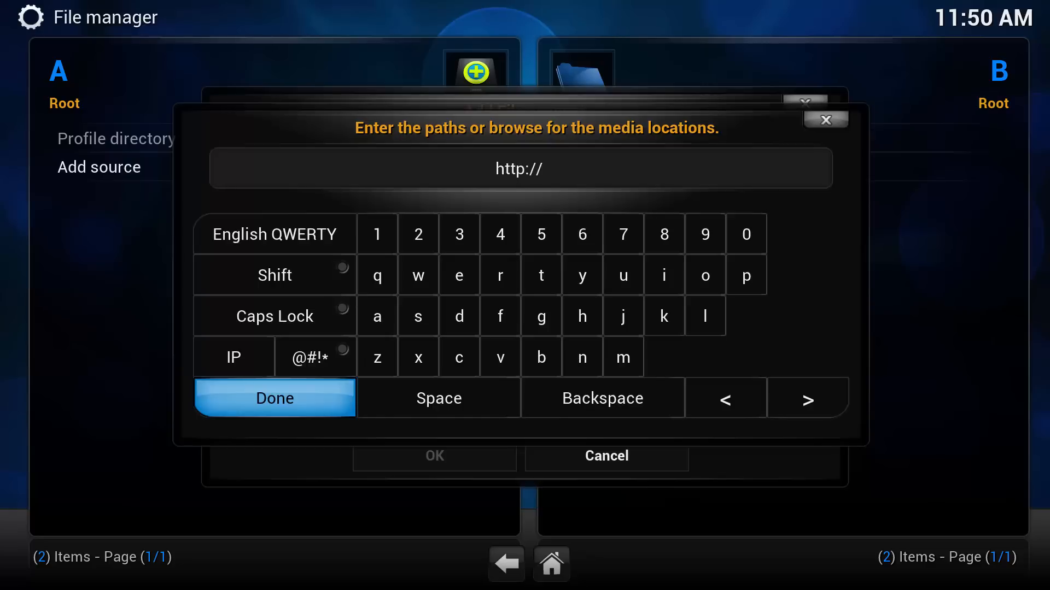
type("fusion.")
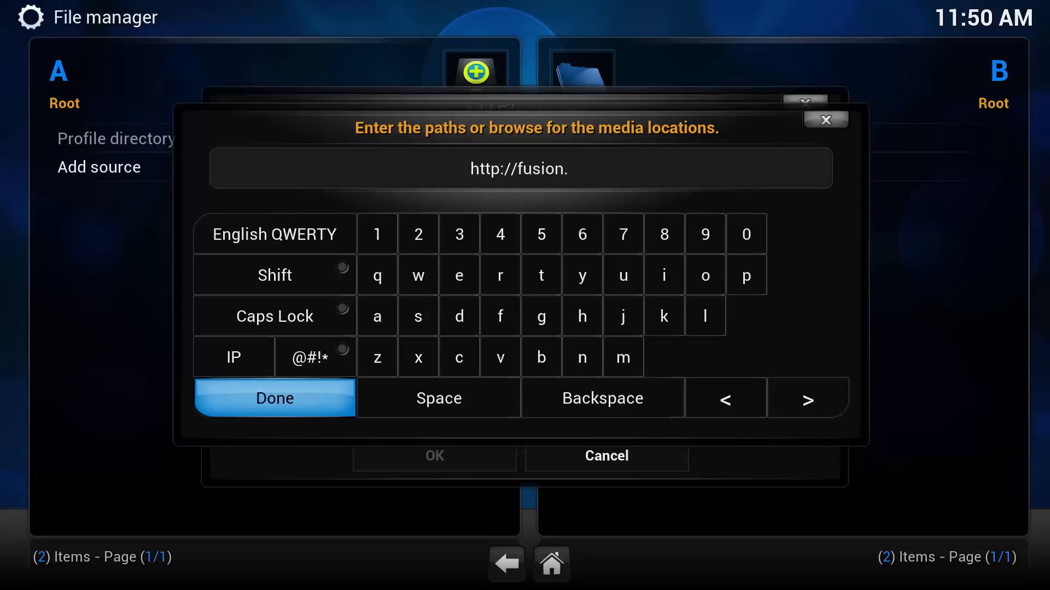
type("tvaddon")
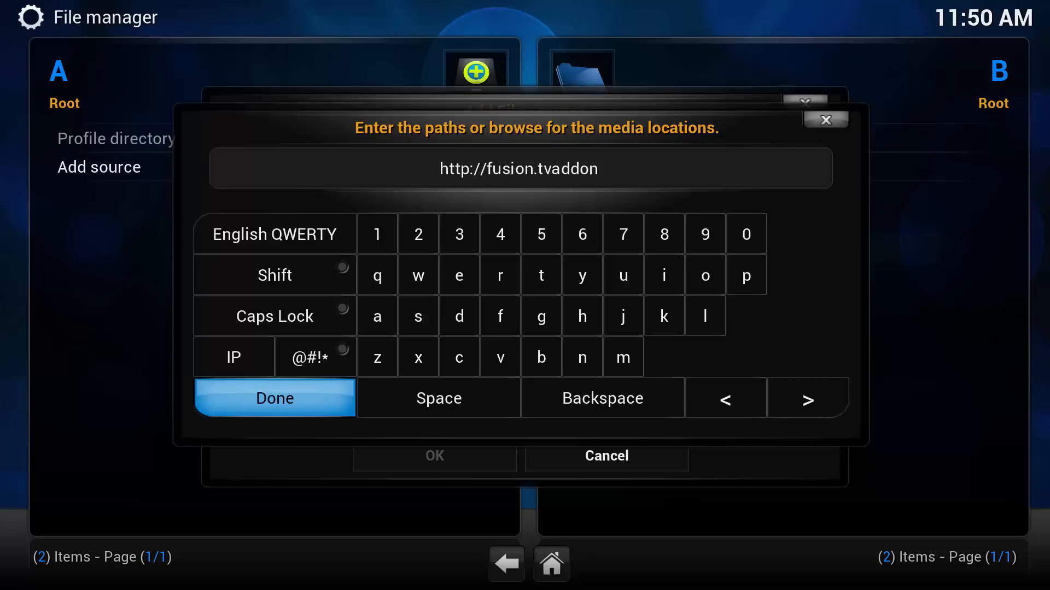
type("s.ag")
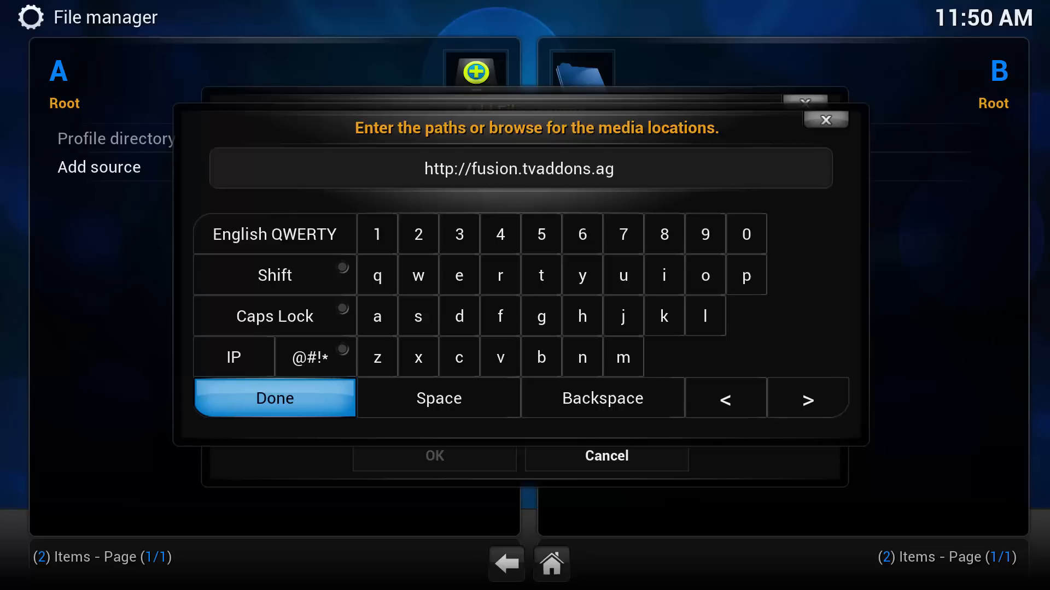
left_click(274, 398)
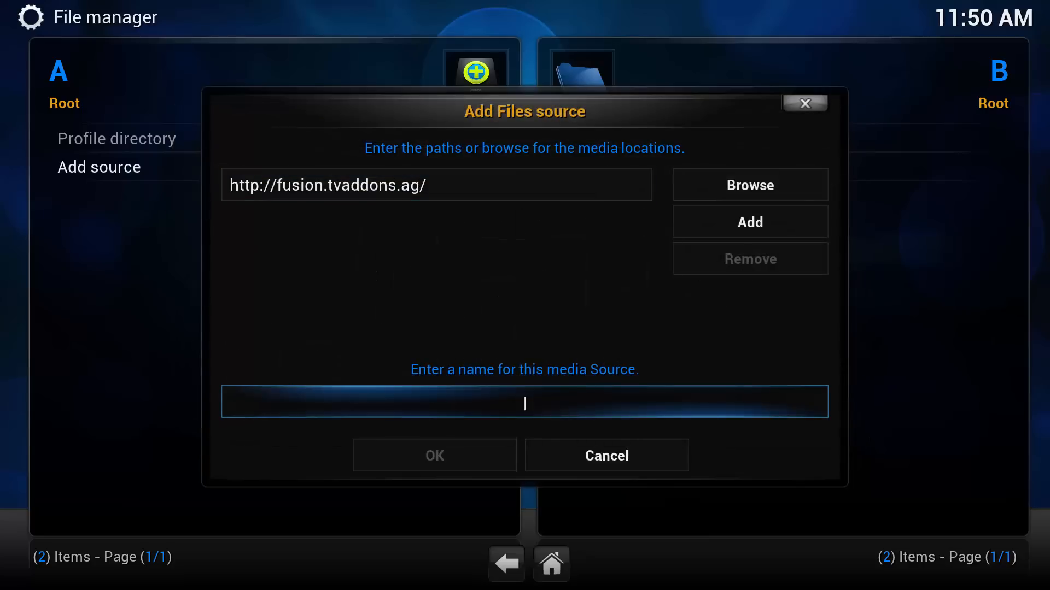
type("Fusions")
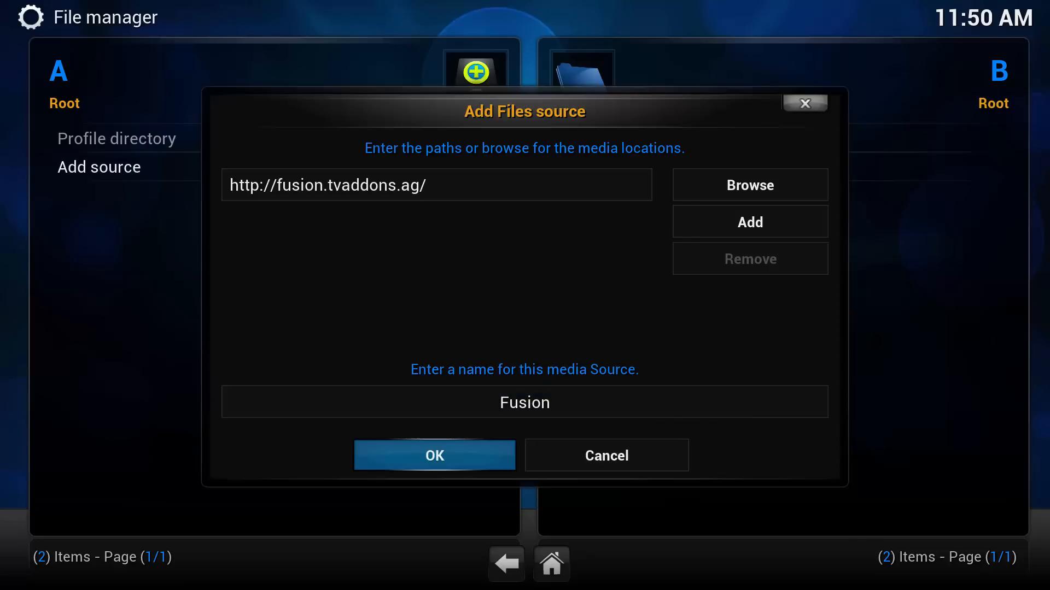
left_click(435, 455)
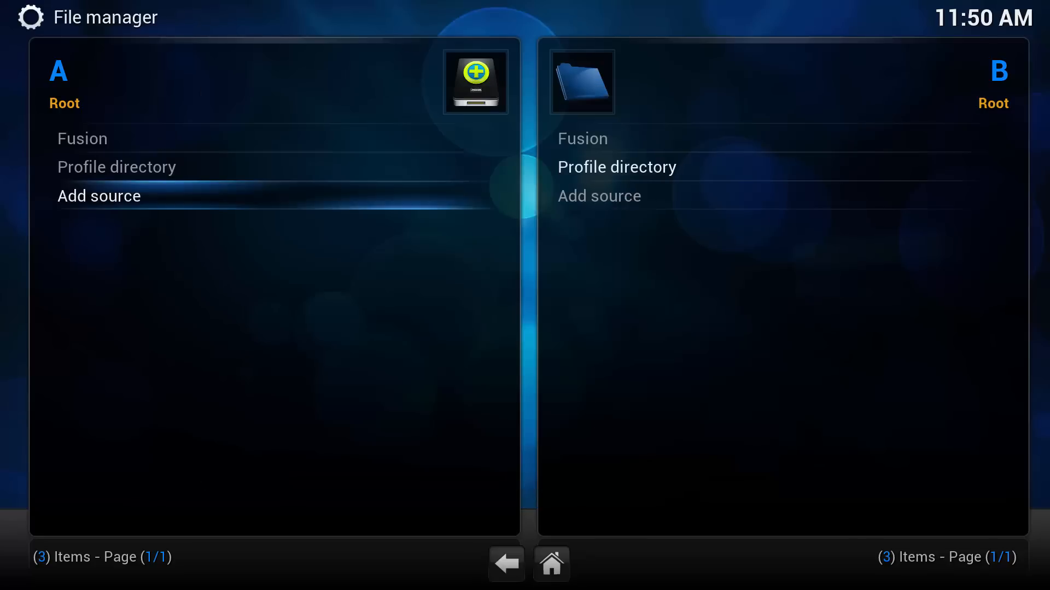
From Add-ons settings, install from zip file by browsing the Fusion source for the tknorris repository.
left_click(506, 565)
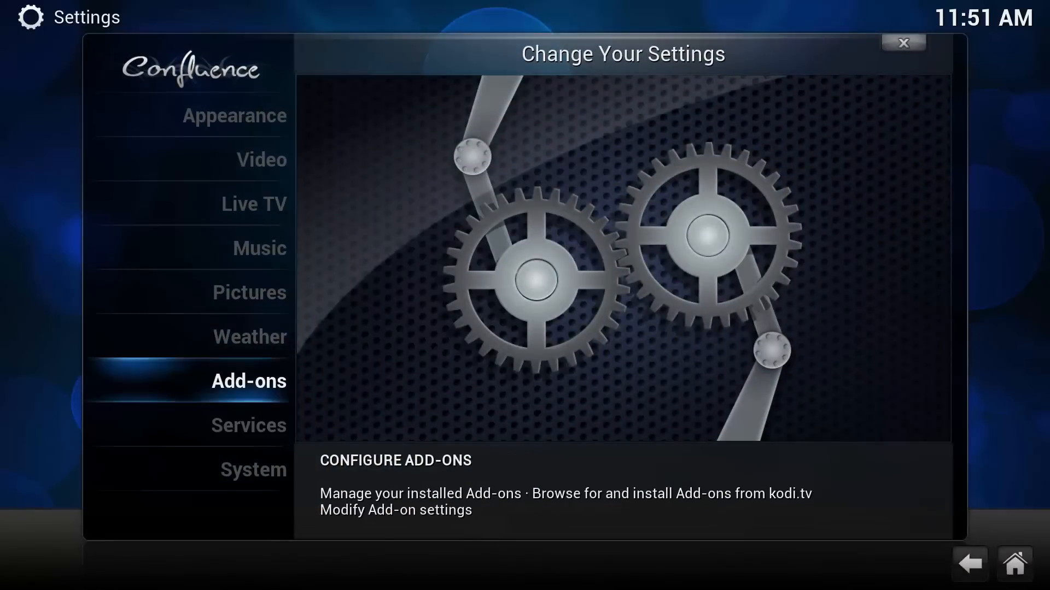
left_click(248, 381)
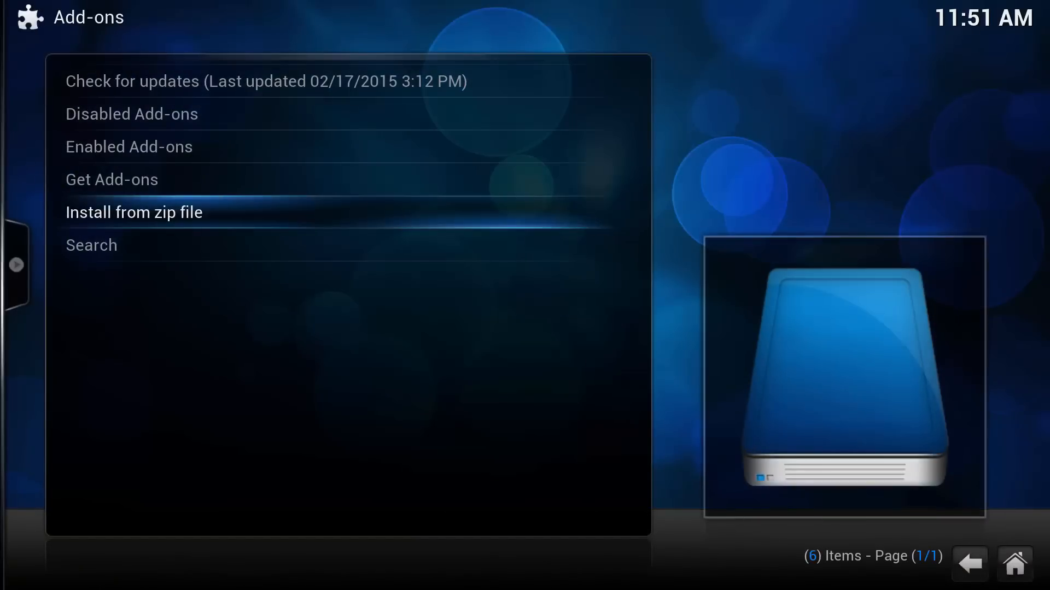
left_click(133, 212)
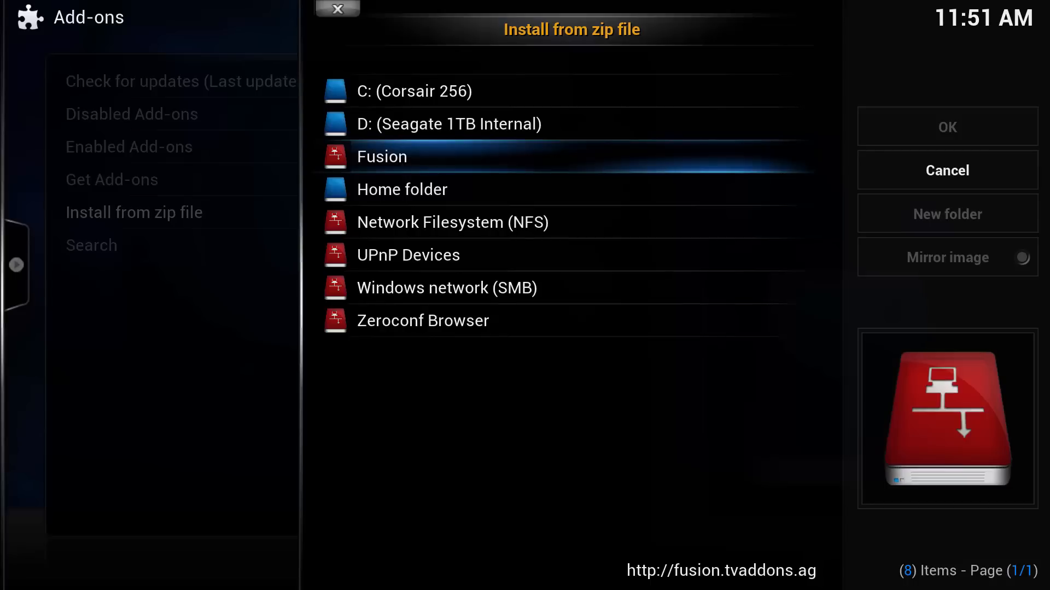
double_click(381, 157)
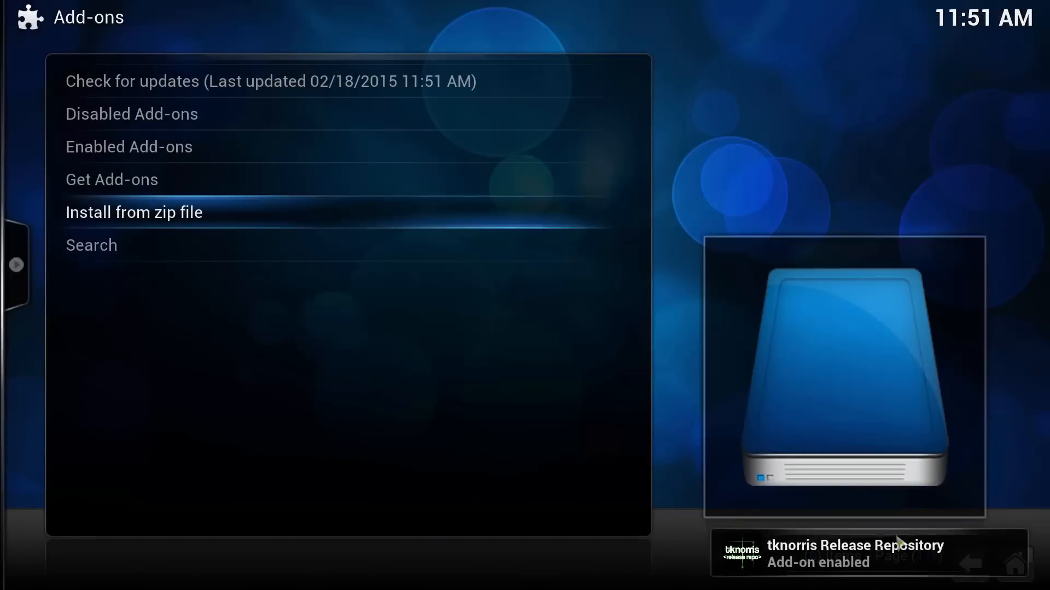
mouse_move(584, 343)
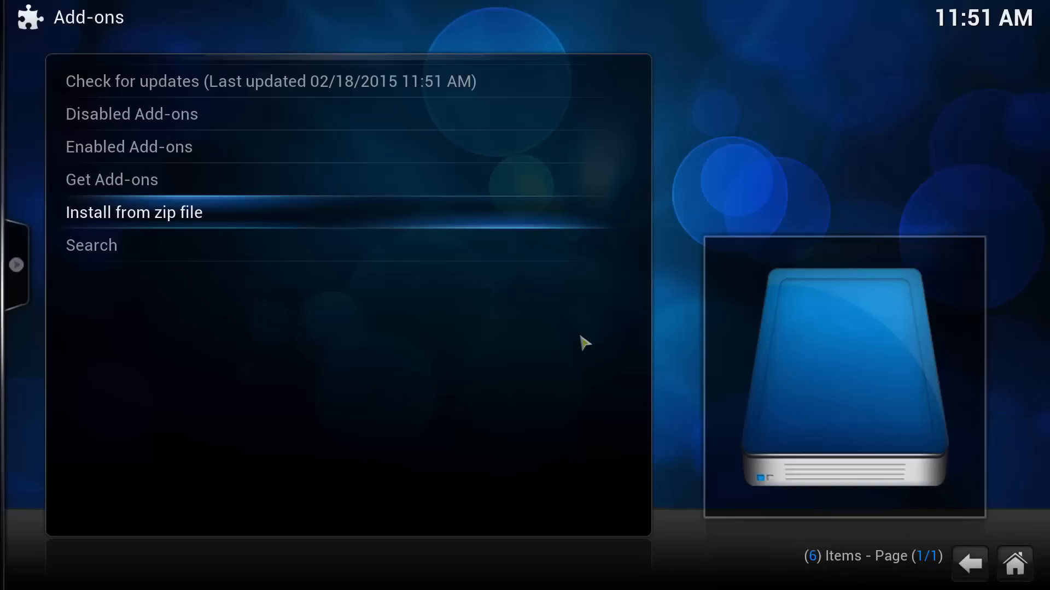
Install 1Channel from the tknorris Release Repository's Video Add-ons list.
left_click(111, 179)
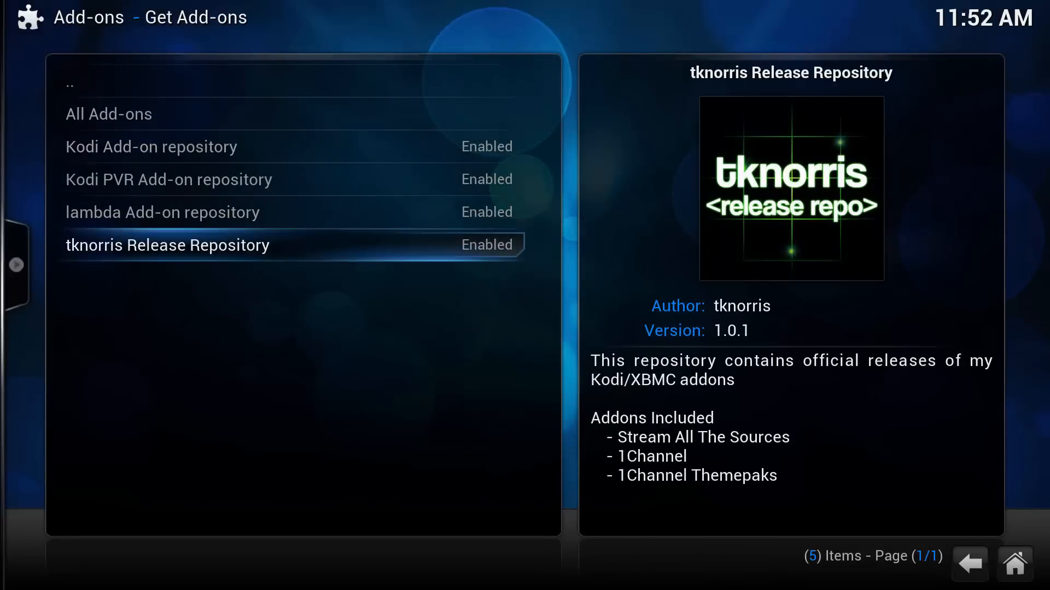
left_click(167, 245)
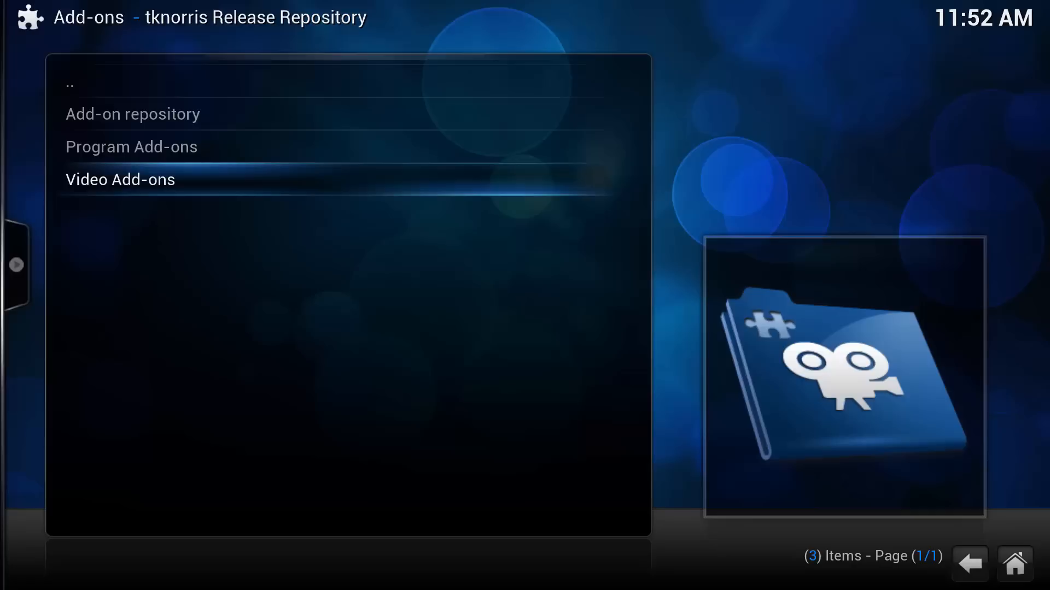
left_click(119, 179)
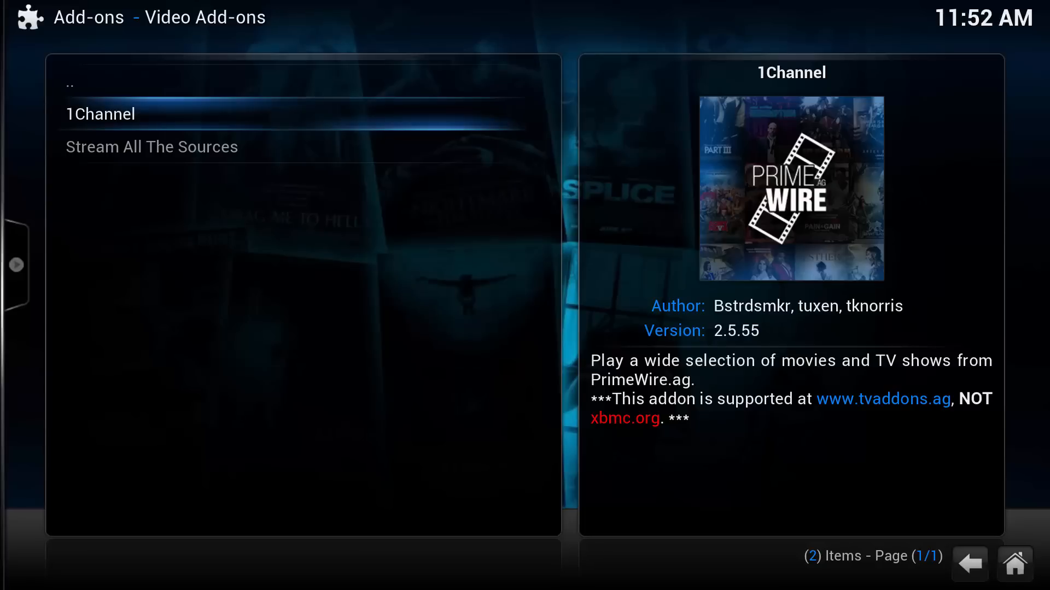
left_click(100, 114)
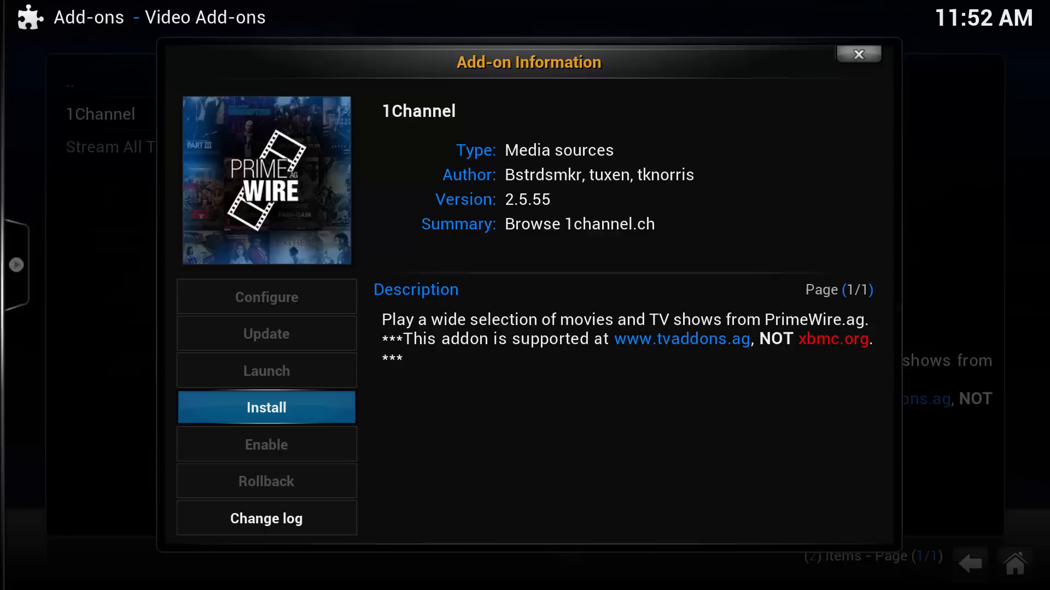
left_click(859, 54)
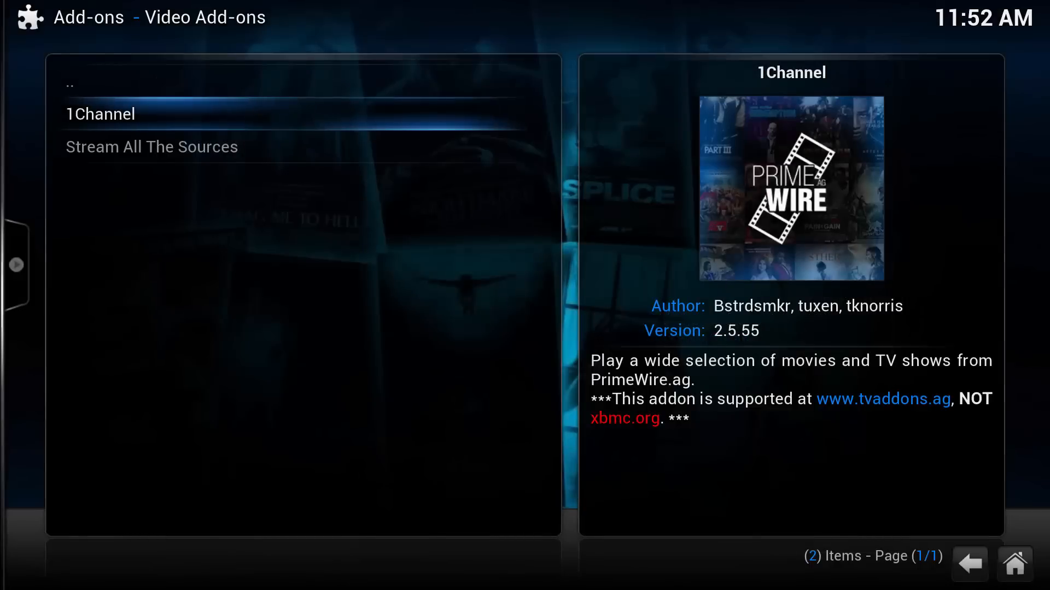
left_click(100, 114)
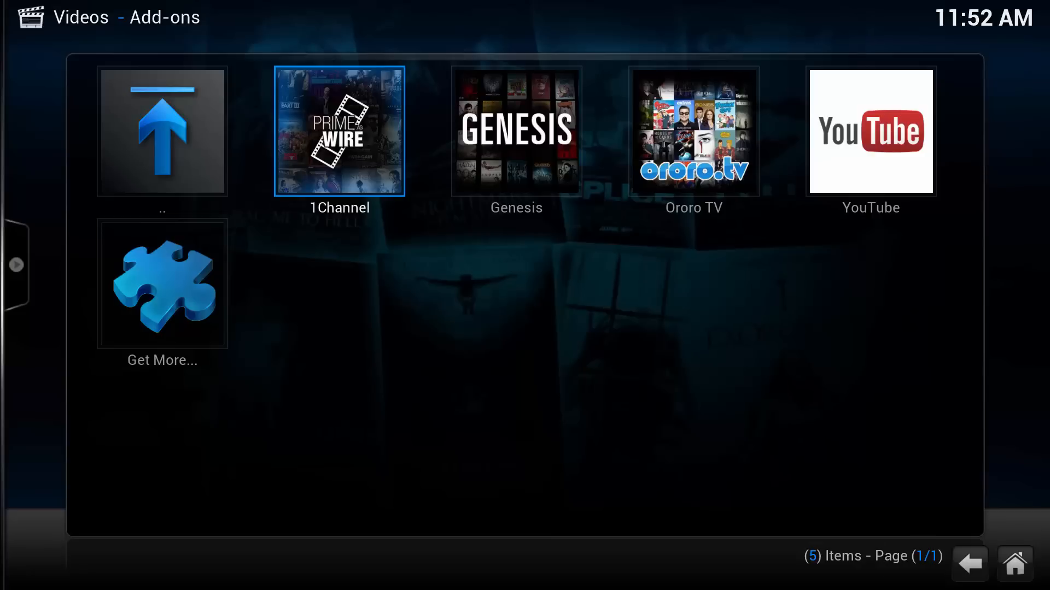
Launch 1Channel from video add-ons and dismiss the PrimeWire release notes.
left_click(339, 133)
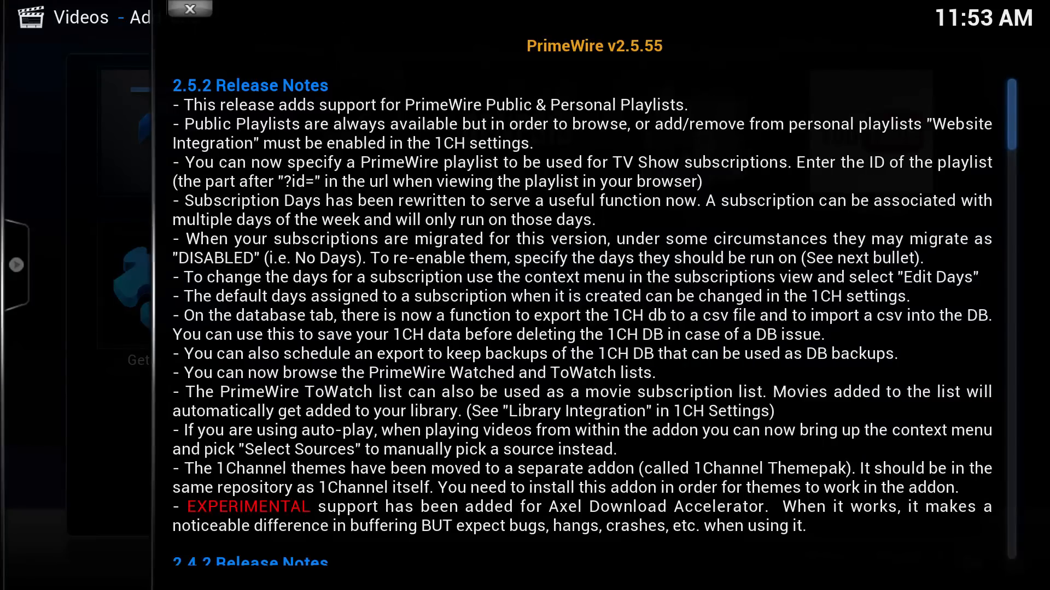
left_click(190, 9)
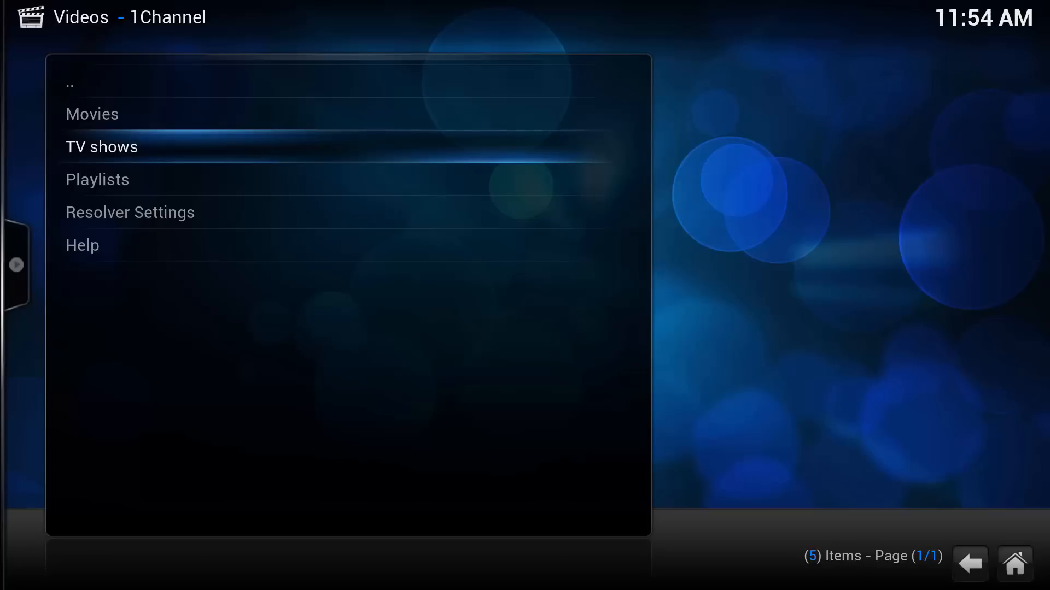
Search 1Channel movies for 'gone girl' and play Gone Girl (2014).
left_click(102, 147)
type("gon")
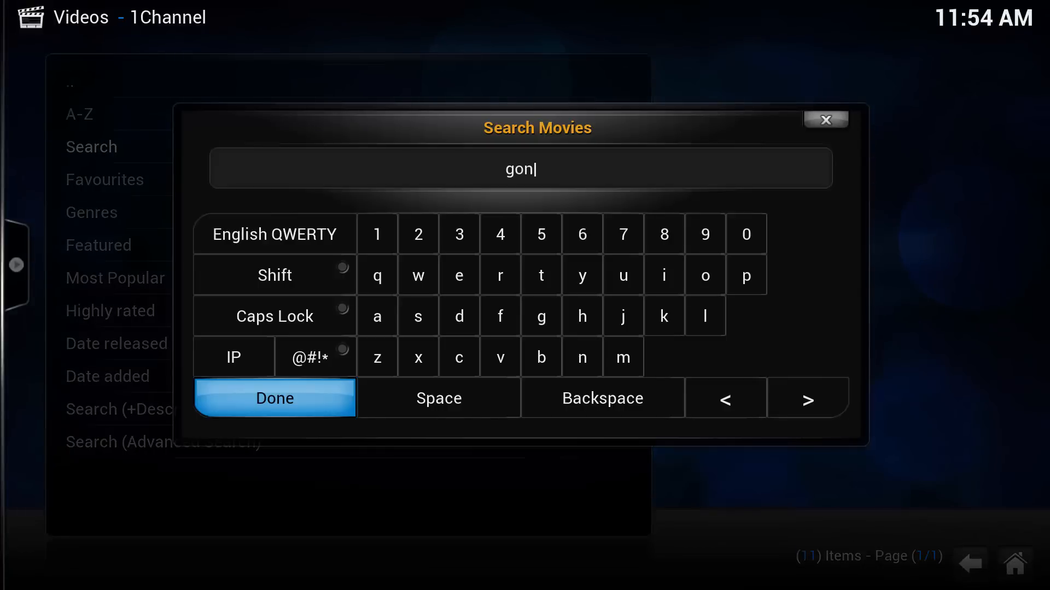
left_click(273, 398)
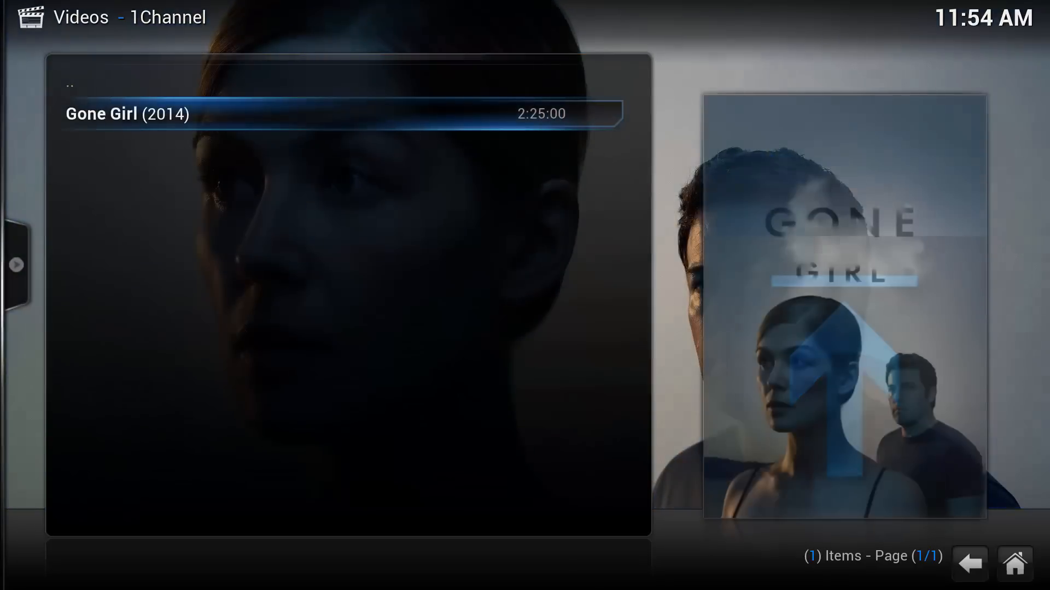
left_click(127, 115)
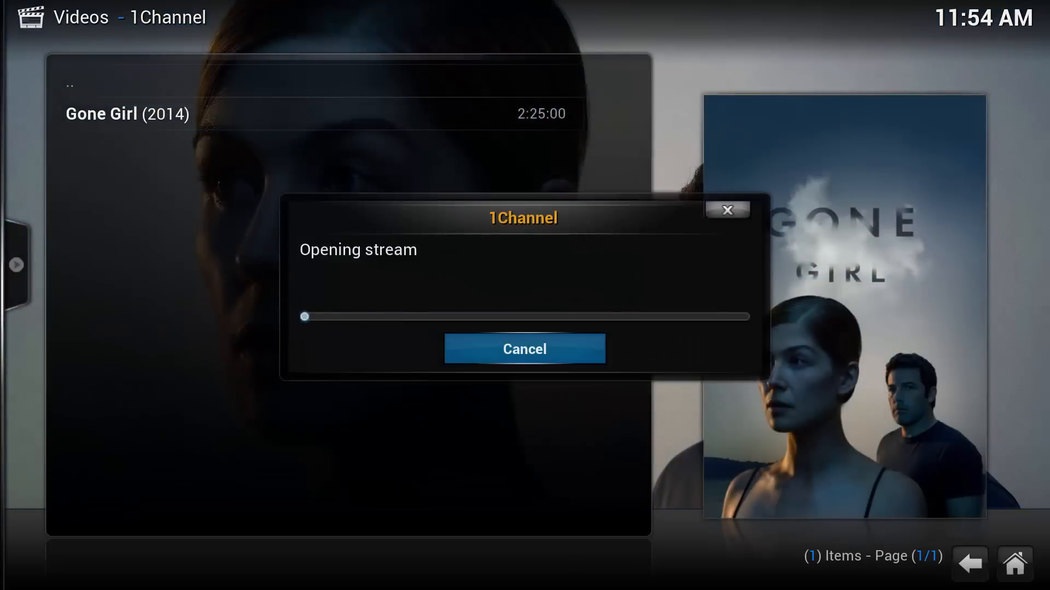